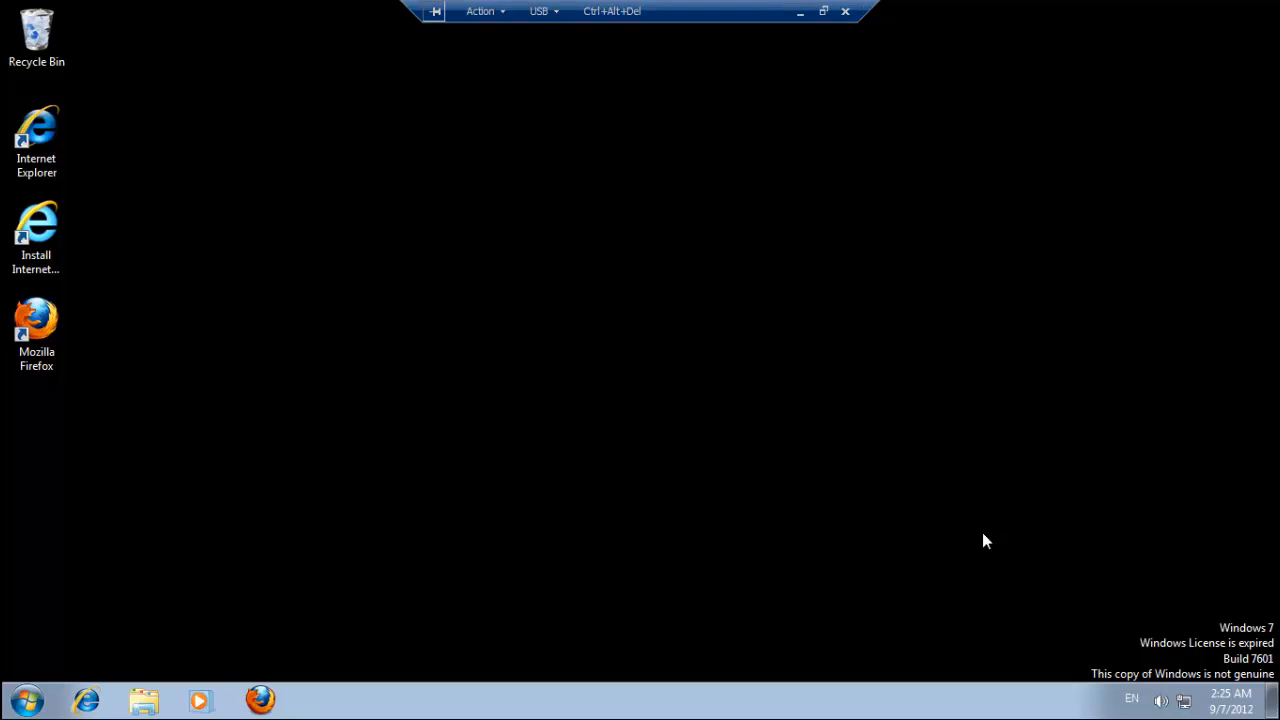
{"action": "mouse_move", "coordinate": [415, 415]}
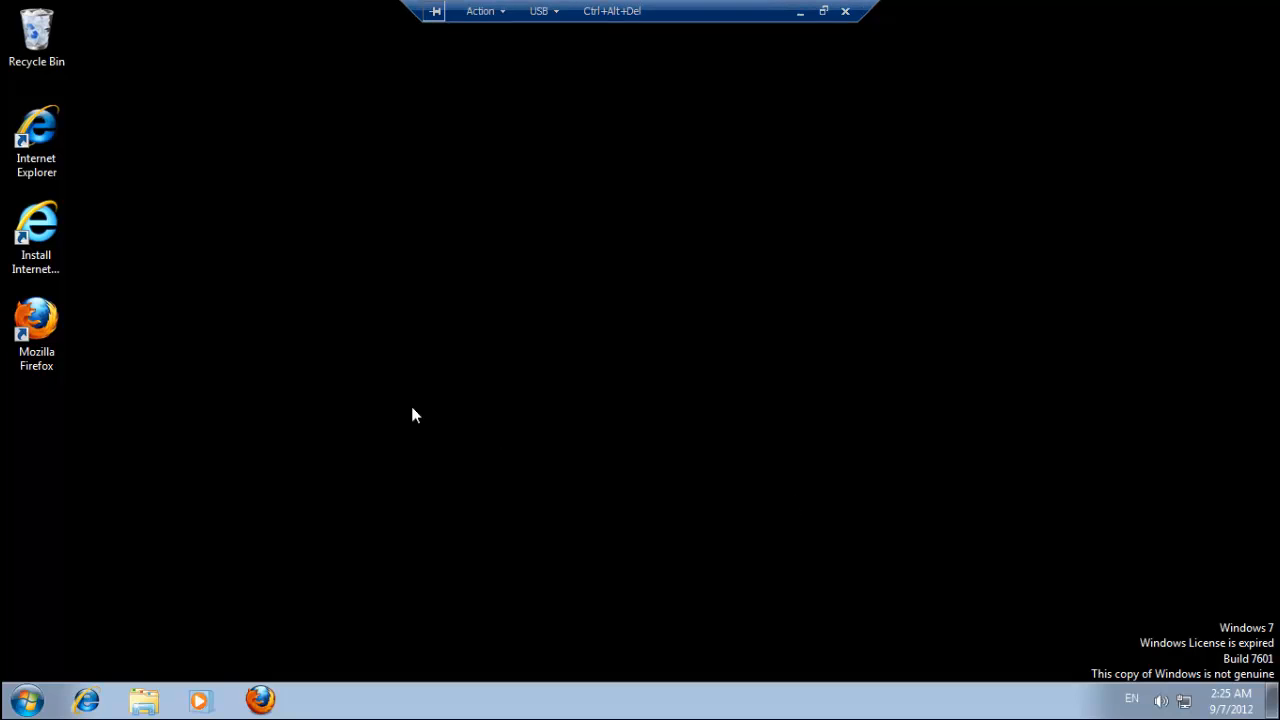
- Launch Firefox and enter 'console 2' into the start page Google search box
{"action": "left_click", "coordinate": [36, 333]}
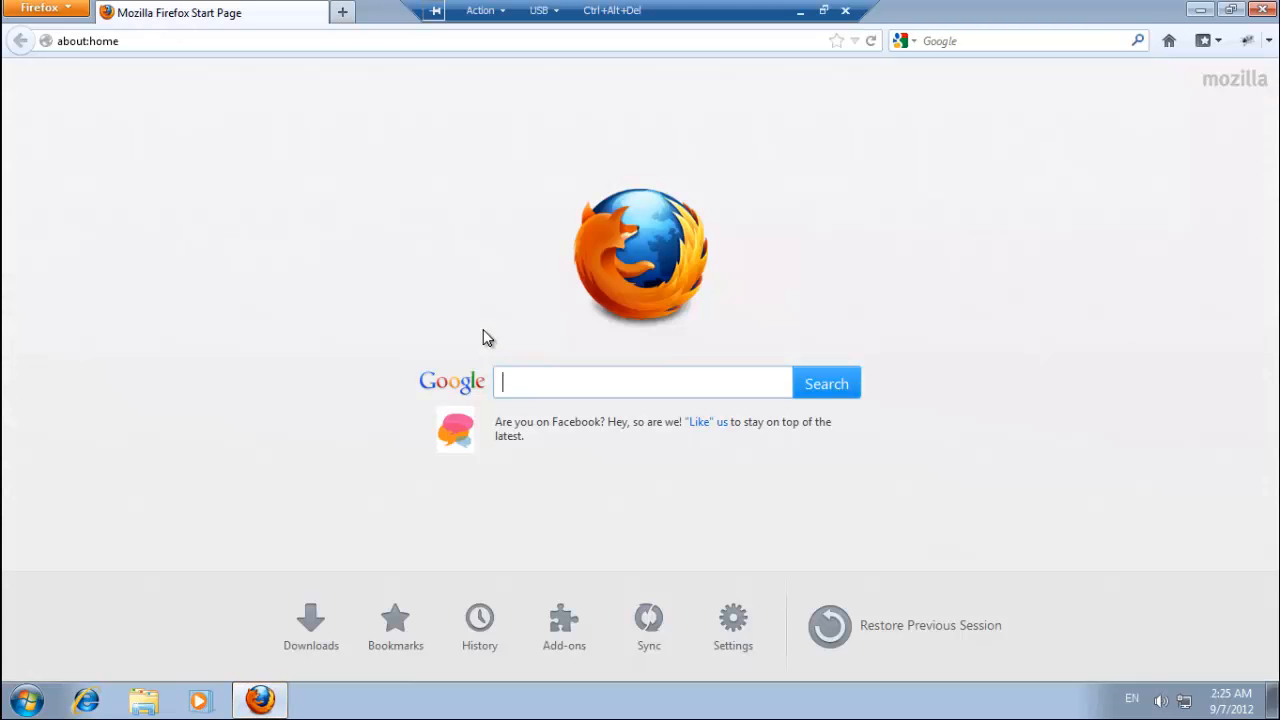
{"action": "type", "text": "console"}
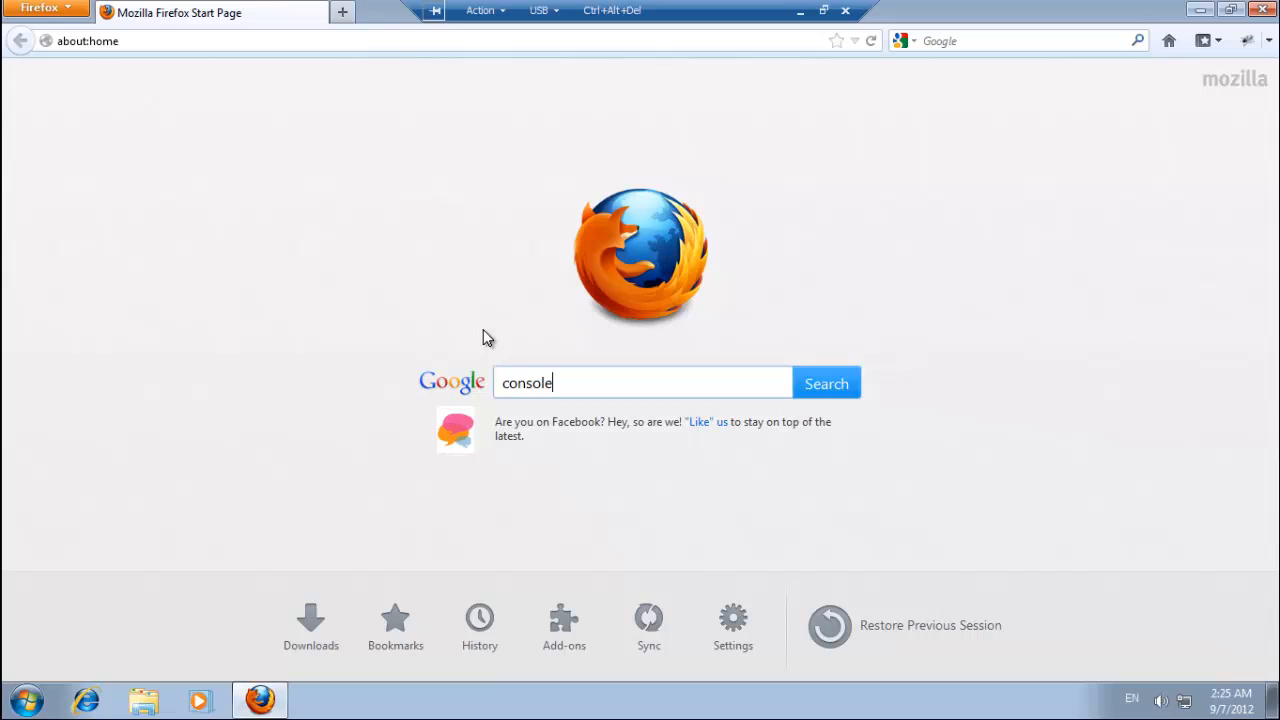
{"action": "type", "text": "2"}
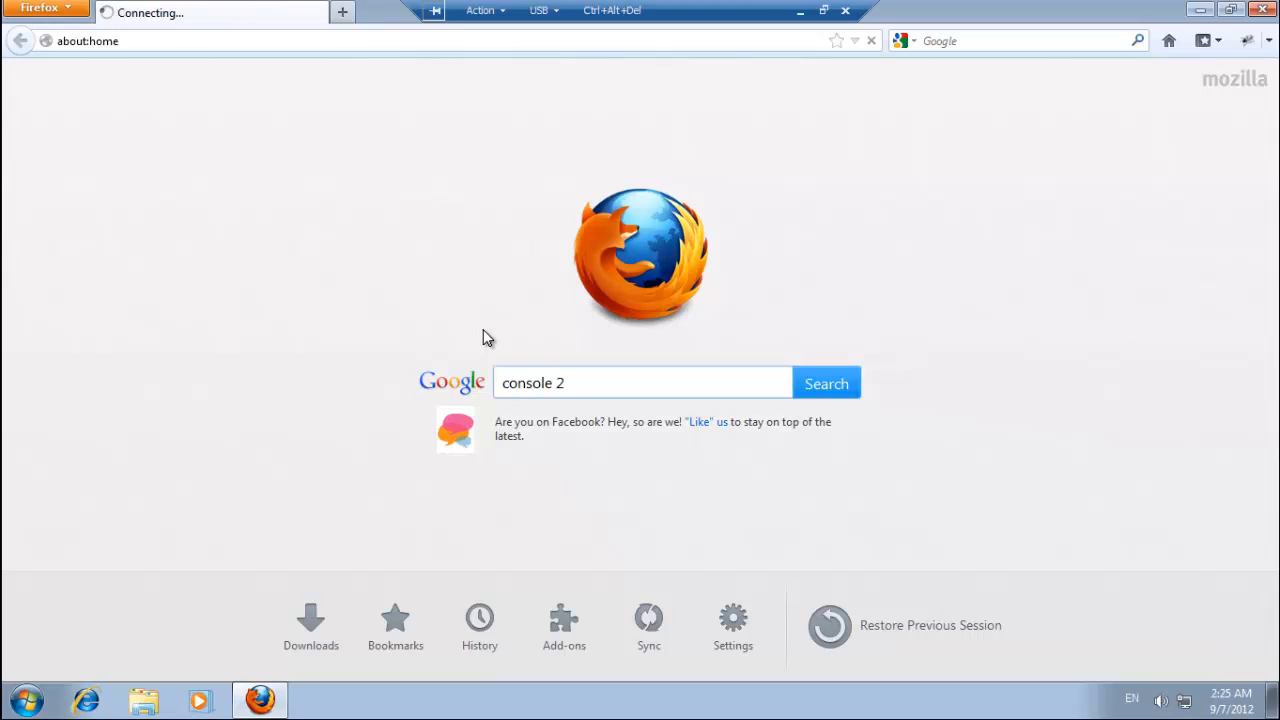
- Submit the search and go to the SourceForge Console project result
{"action": "left_click", "coordinate": [826, 383]}
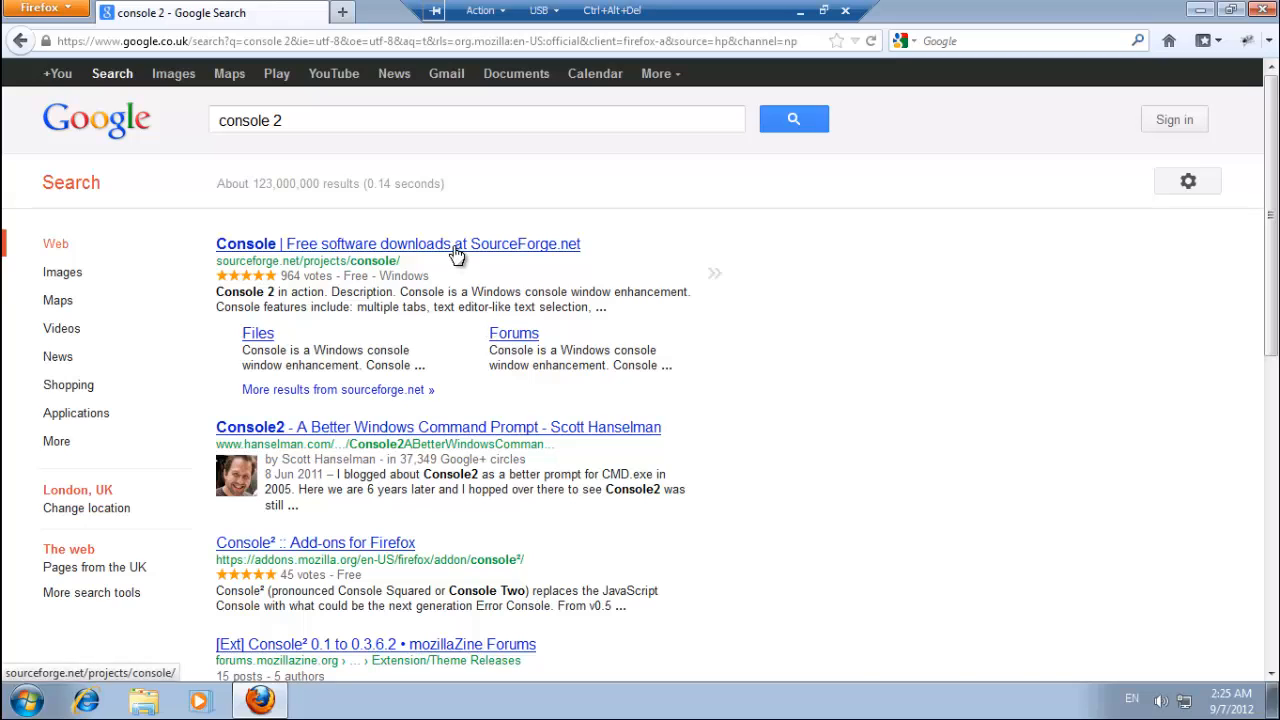
{"action": "left_click", "coordinate": [397, 243]}
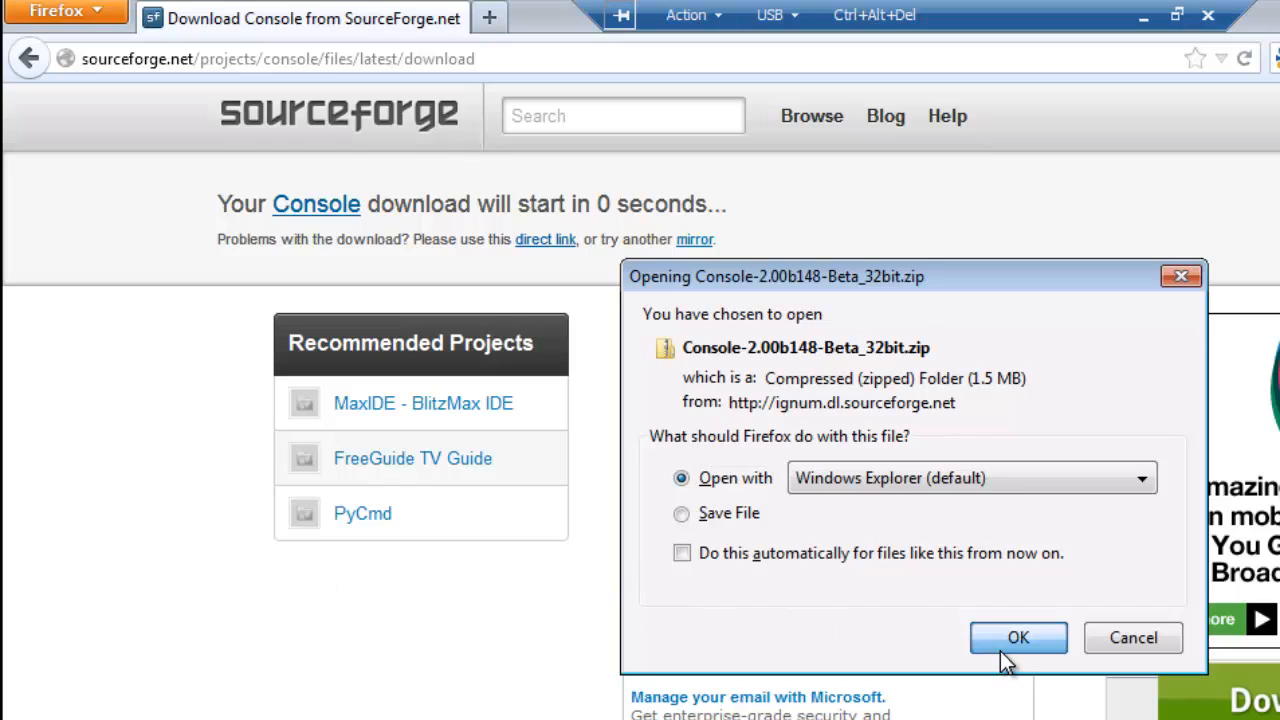
- Accept opening the Console zip with Windows Explorer and return to the address bar
{"action": "left_click", "coordinate": [1018, 637]}
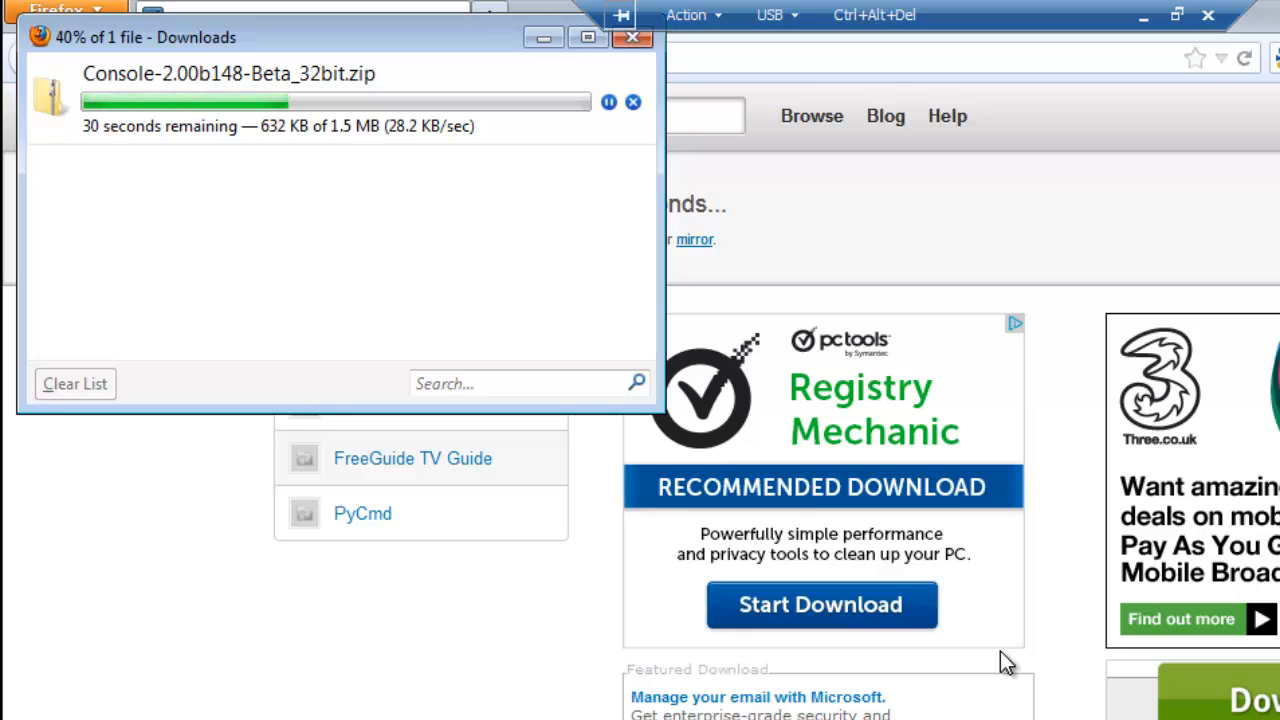
{"action": "left_click", "coordinate": [631, 37]}
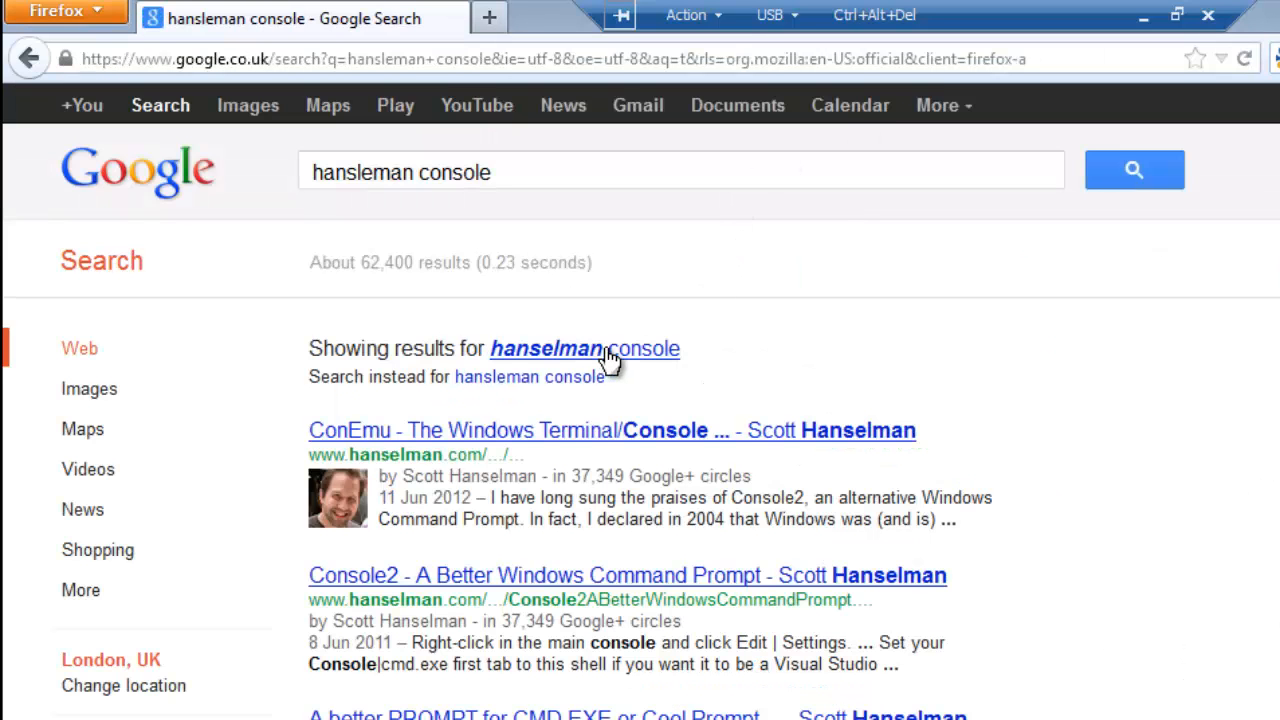
{"action": "mouse_move", "coordinate": [640, 360]}
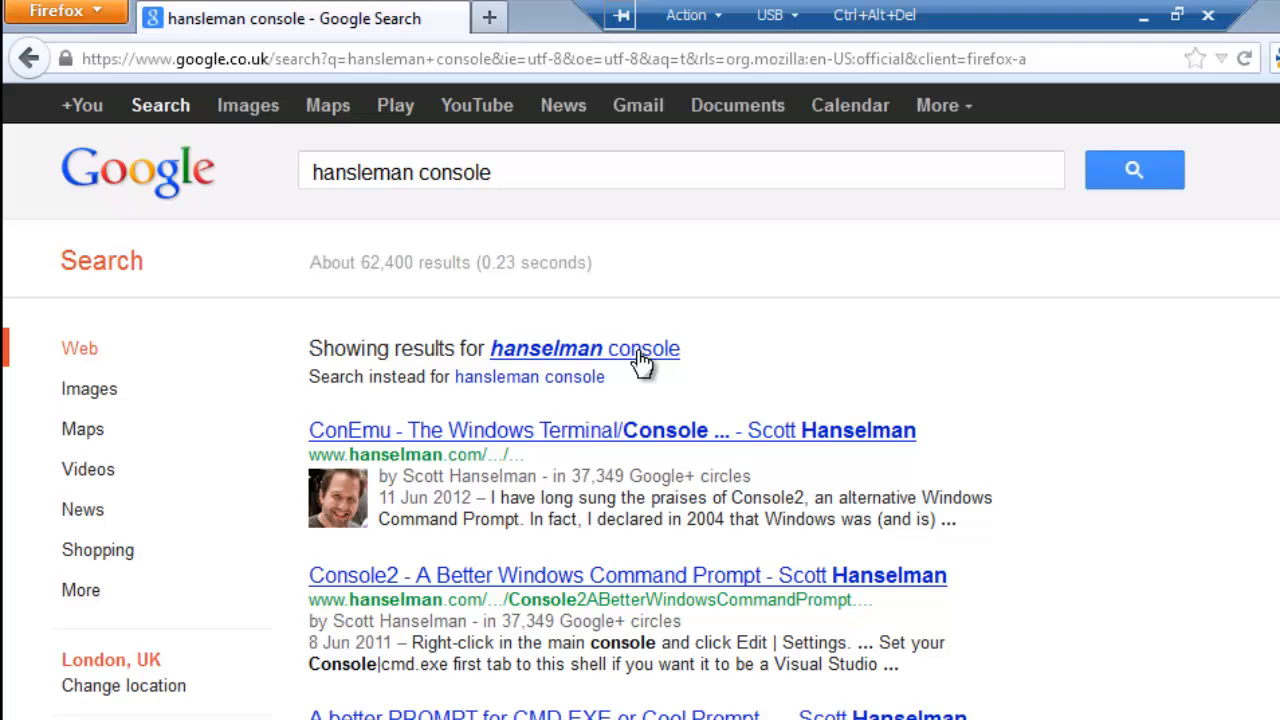
- Read Scott Hanselman's 'Console2 - A Better Windows Command Prompt' post down to the setup list
{"action": "left_click", "coordinate": [627, 575]}
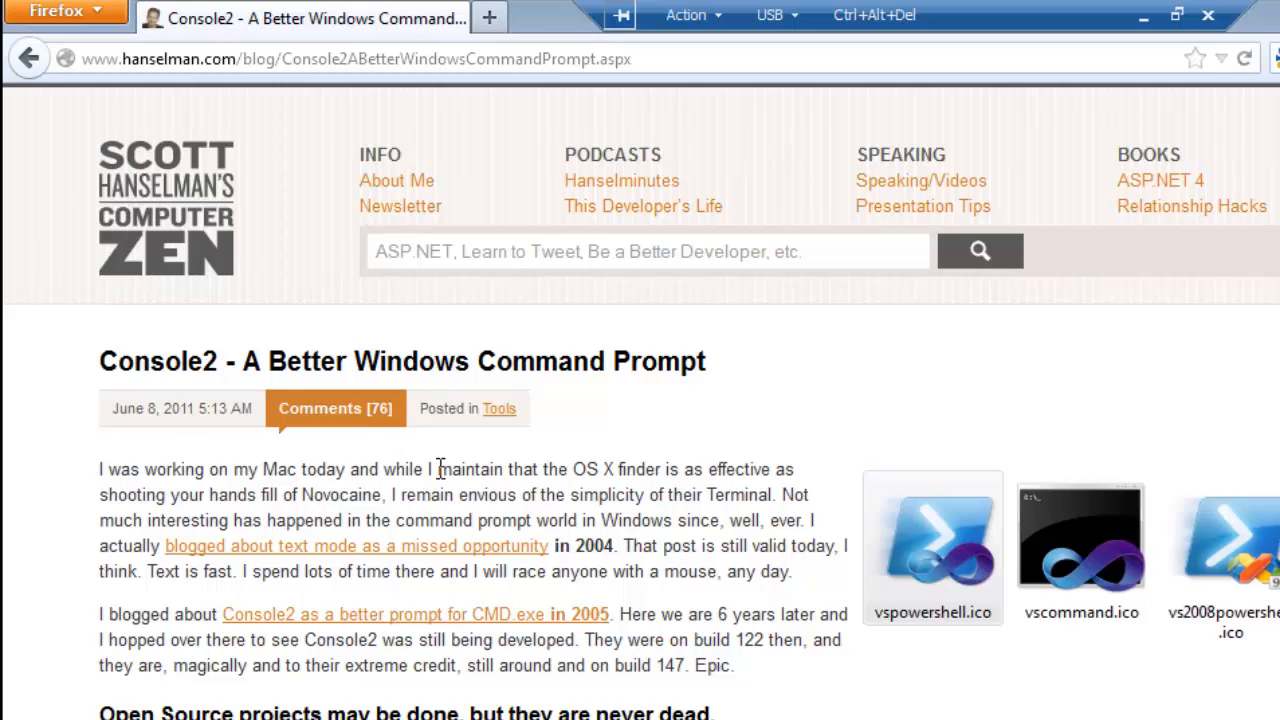
{"action": "scroll", "scroll_direction": "down", "scroll_amount": 3}
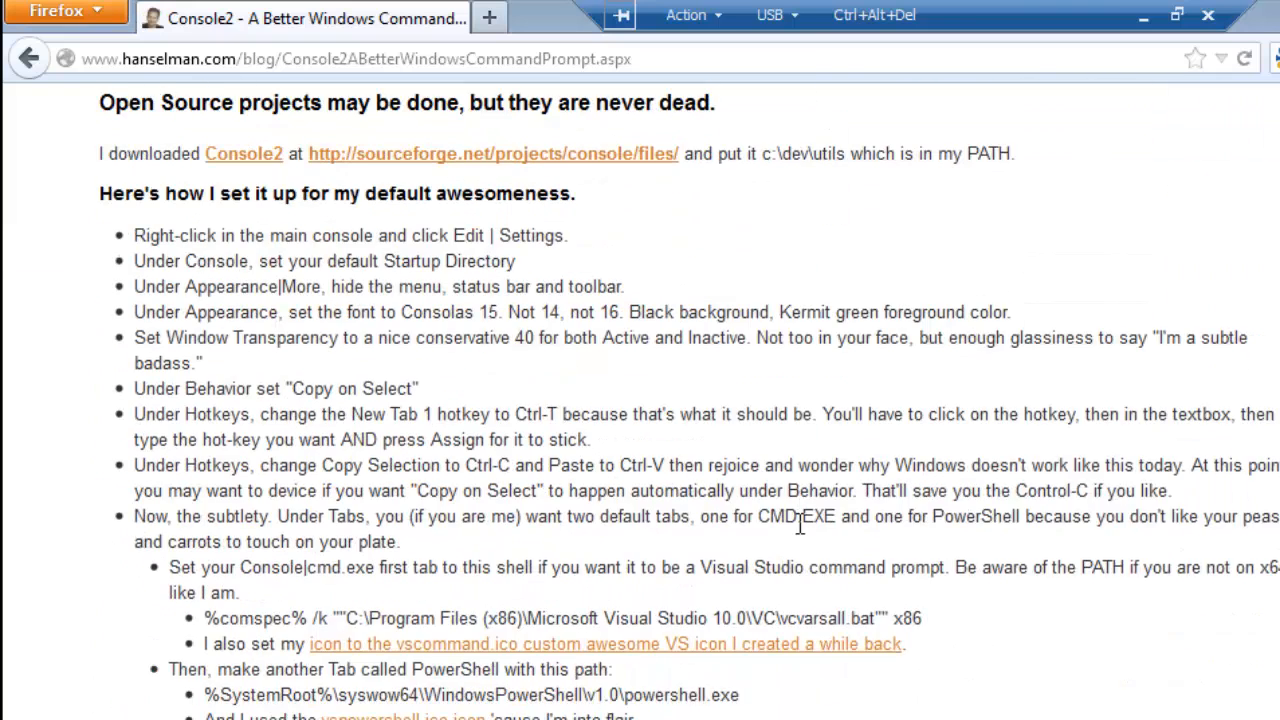
{"action": "scroll", "scroll_direction": "down", "scroll_amount": 3}
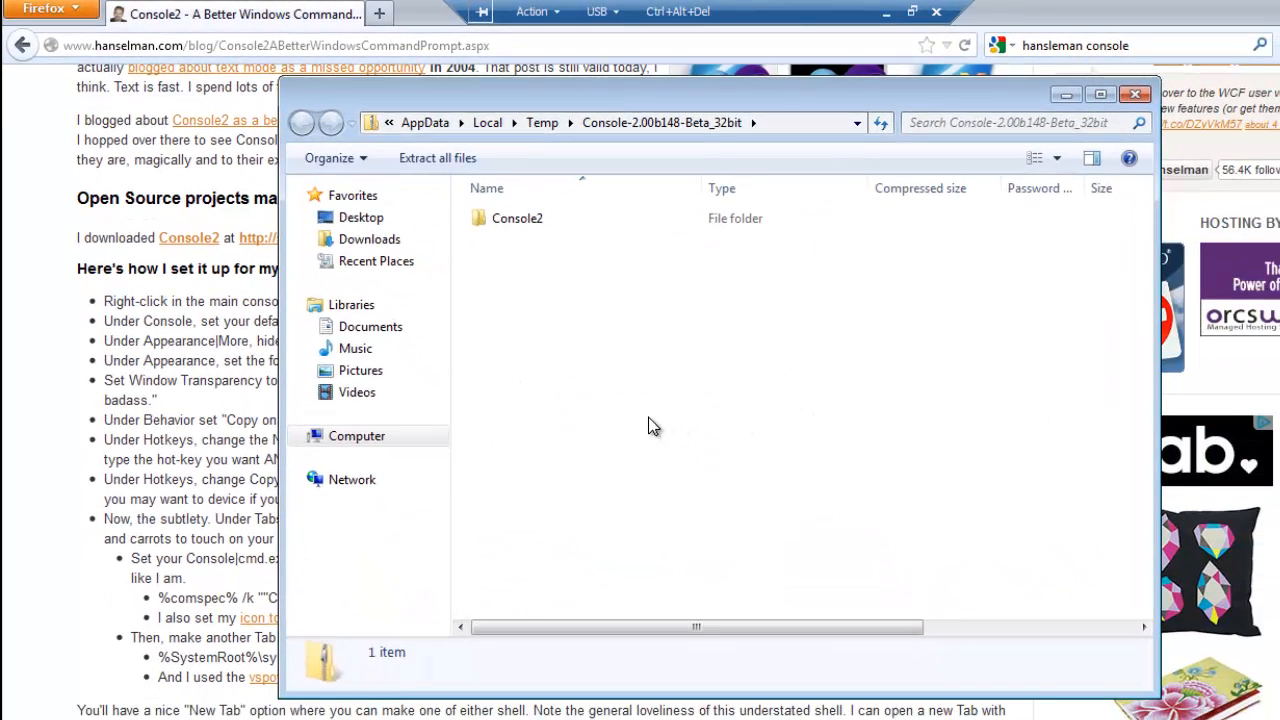
{"action": "mouse_move", "coordinate": [795, 300]}
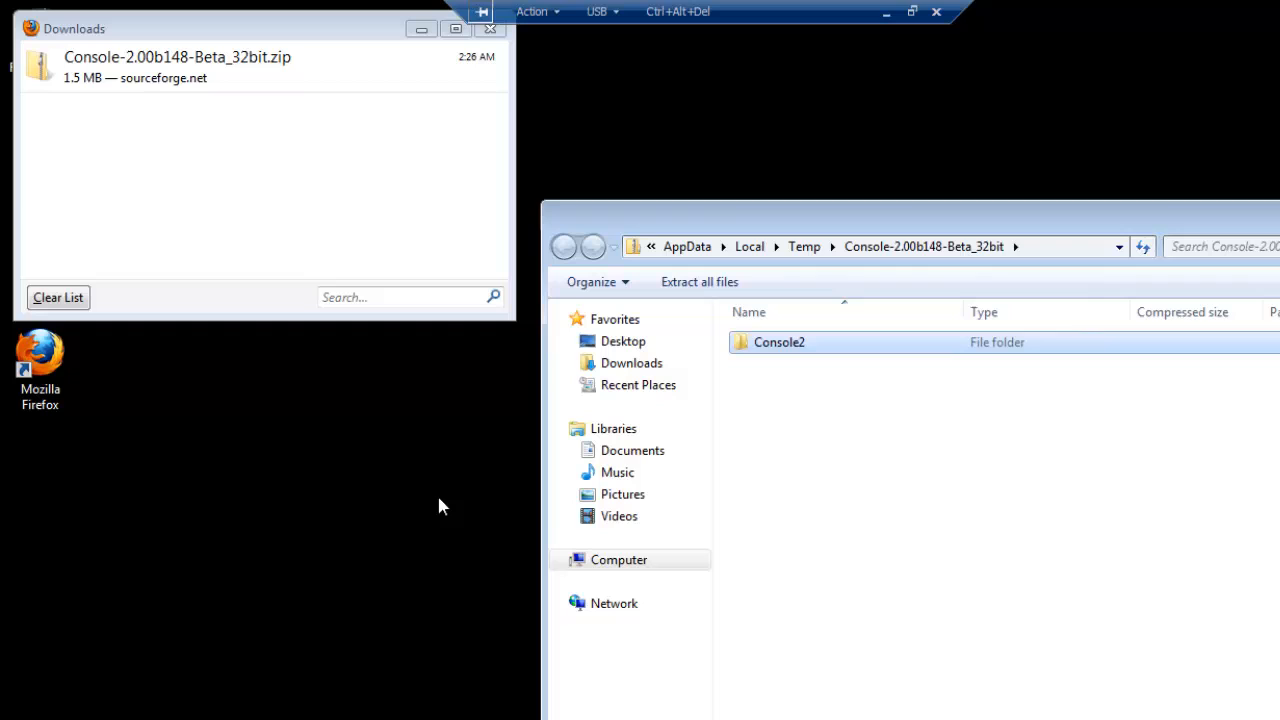
- Drag the Console2 folder out of the zip window onto the desktop
{"action": "left_click_drag", "start_coordinate": [779, 342], "coordinate": [90, 508]}
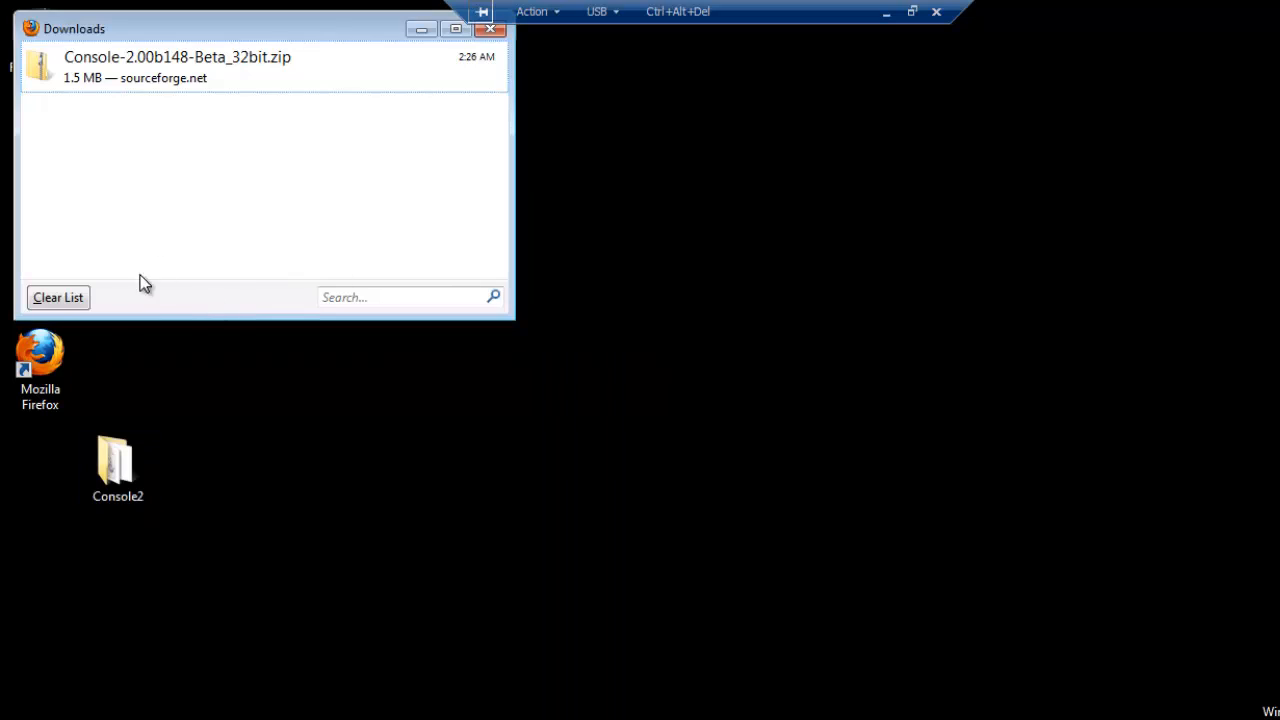
- Run Console.exe from the desktop Console2 folder to get a command prompt window
{"action": "double_click", "coordinate": [118, 460]}
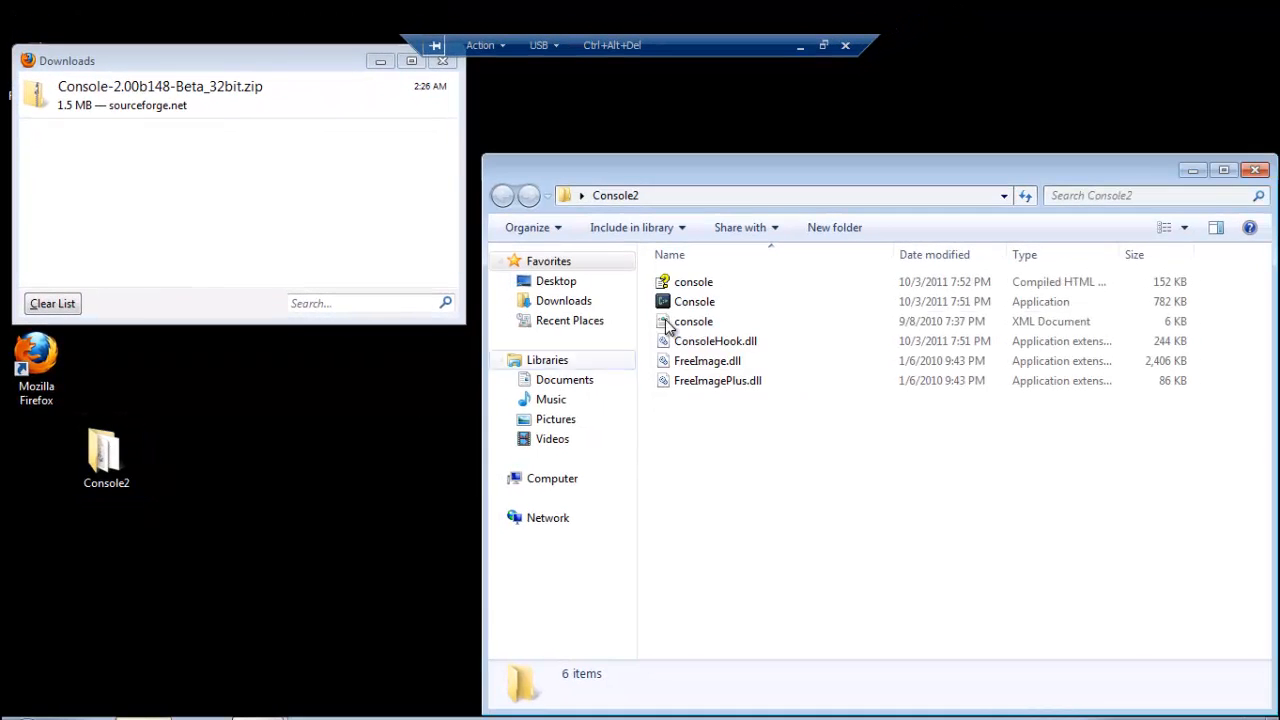
{"action": "left_click", "coordinate": [694, 301]}
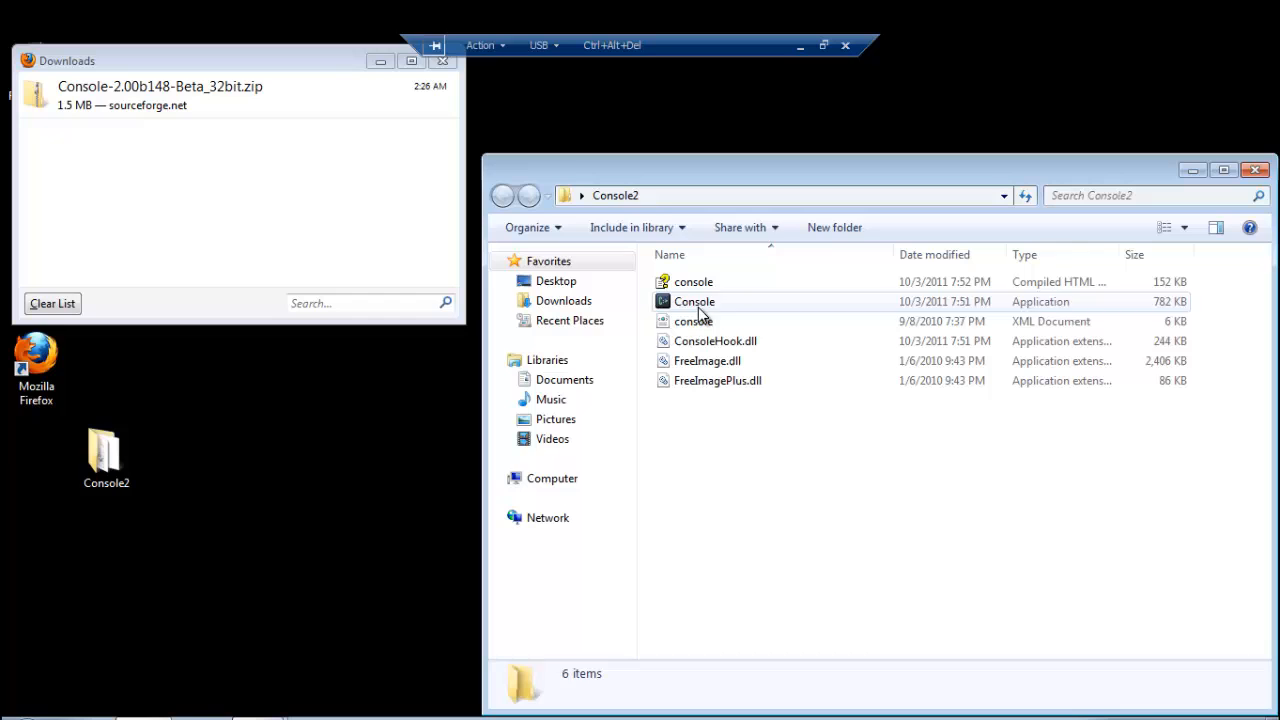
{"action": "left_click", "coordinate": [694, 301]}
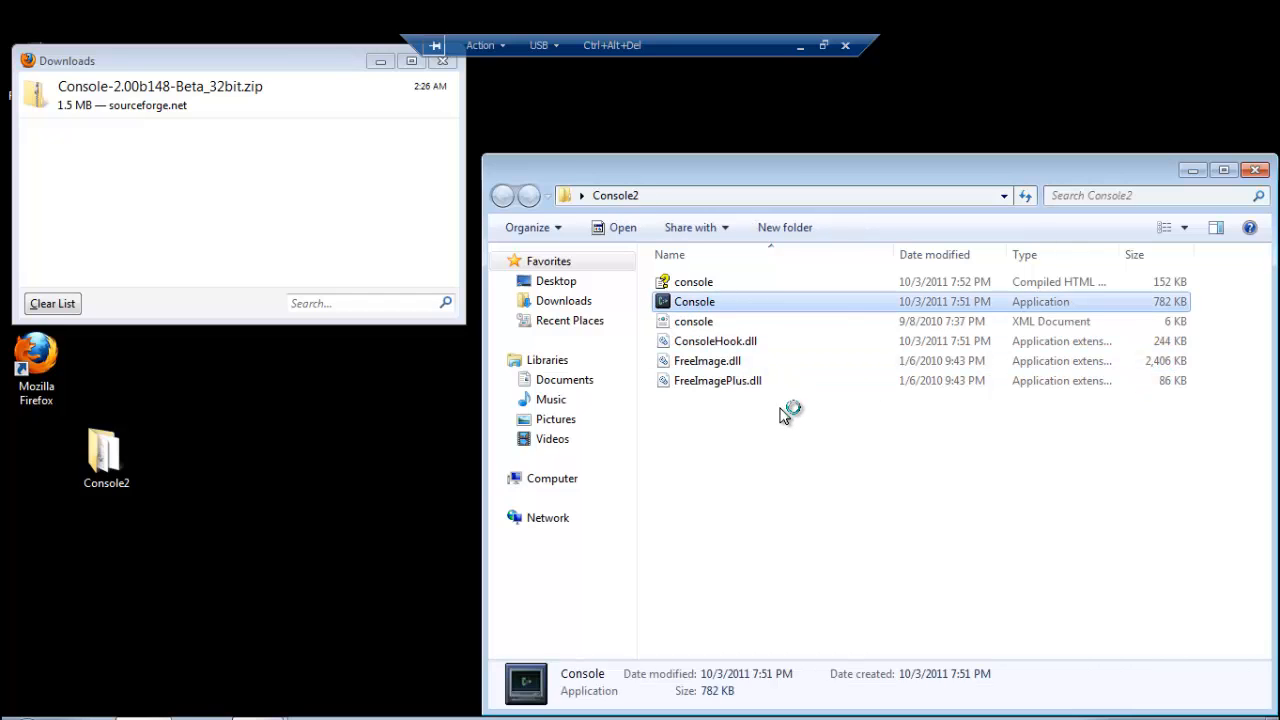
{"action": "double_click", "coordinate": [694, 301]}
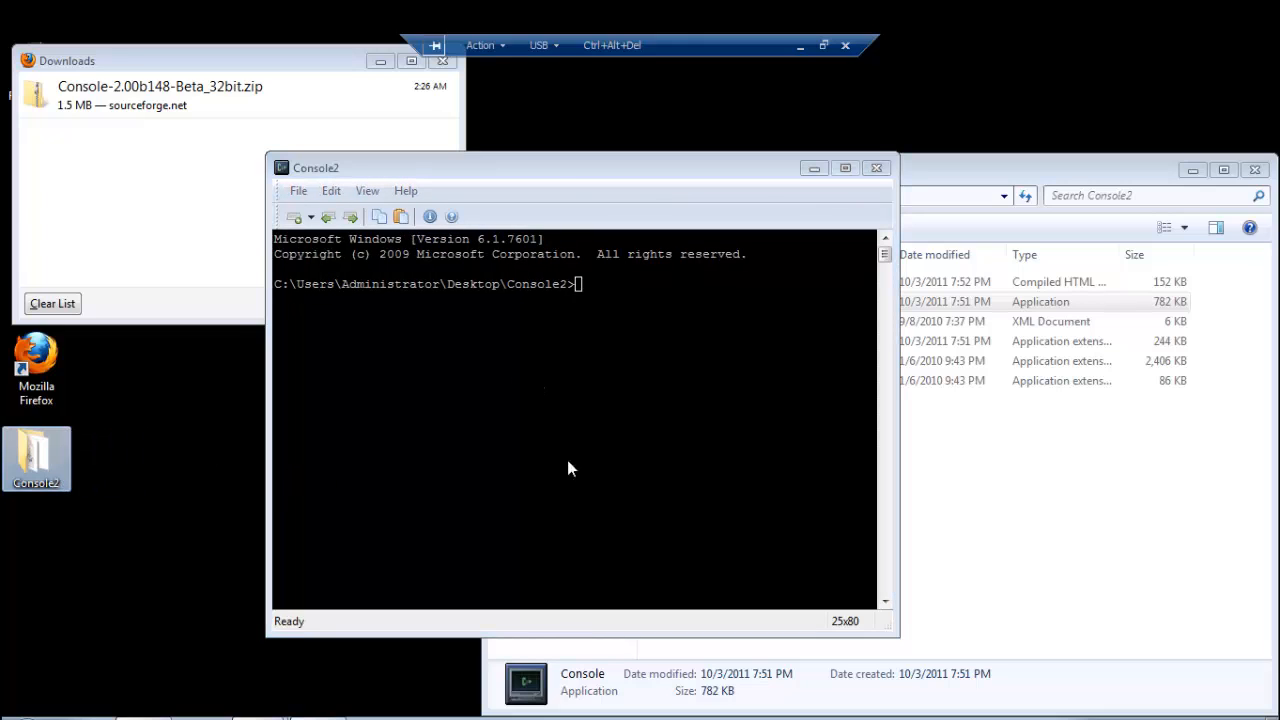
{"action": "mouse_move", "coordinate": [590, 191]}
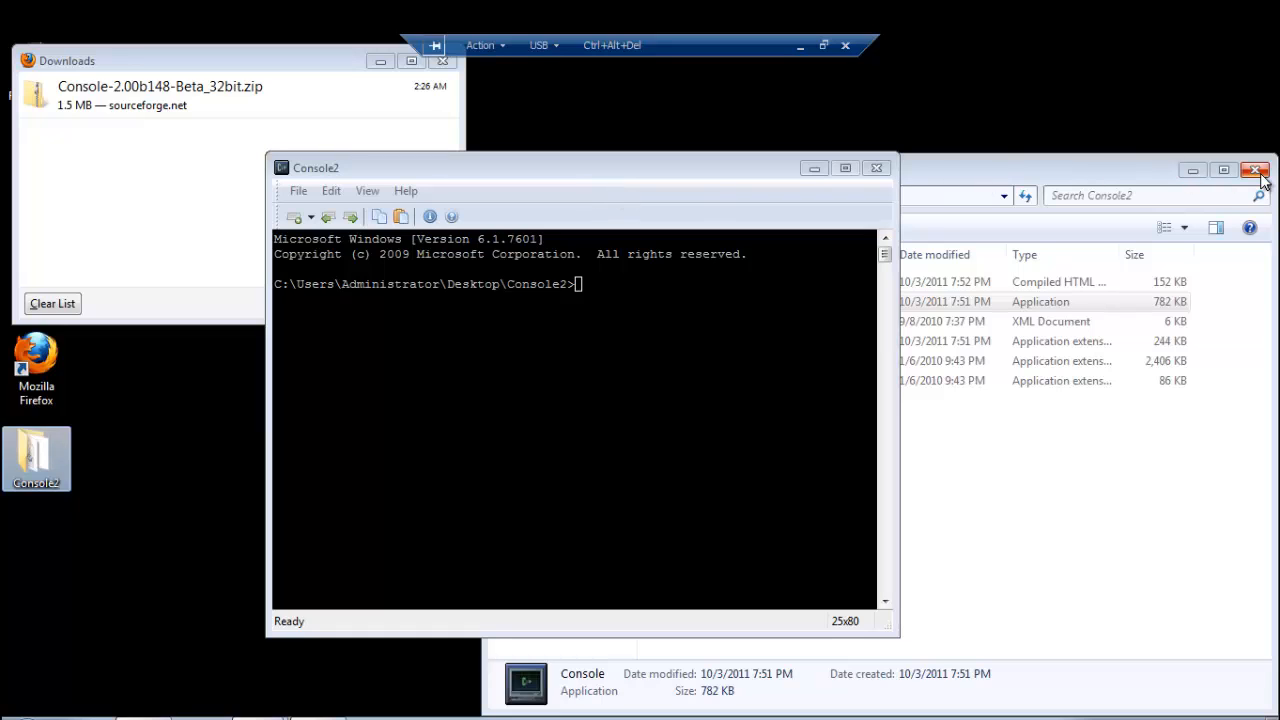
{"action": "mouse_move", "coordinate": [1258, 172]}
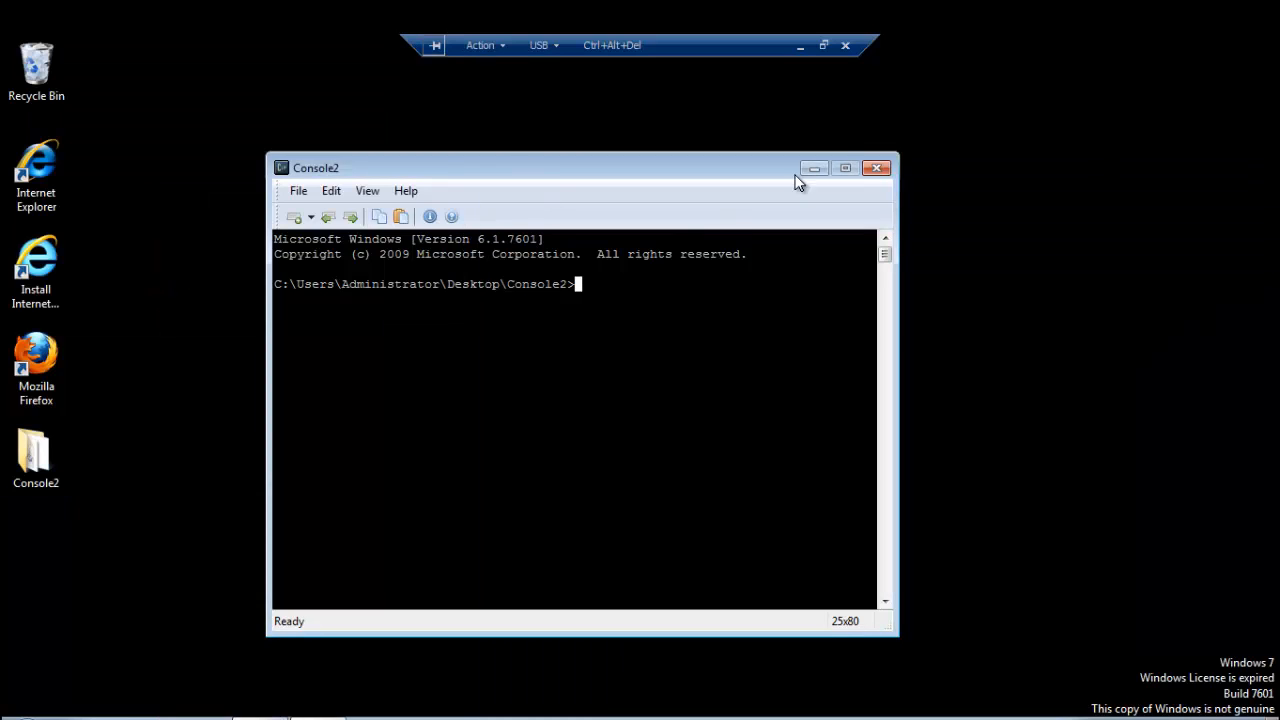
{"action": "mouse_move", "coordinate": [640, 227]}
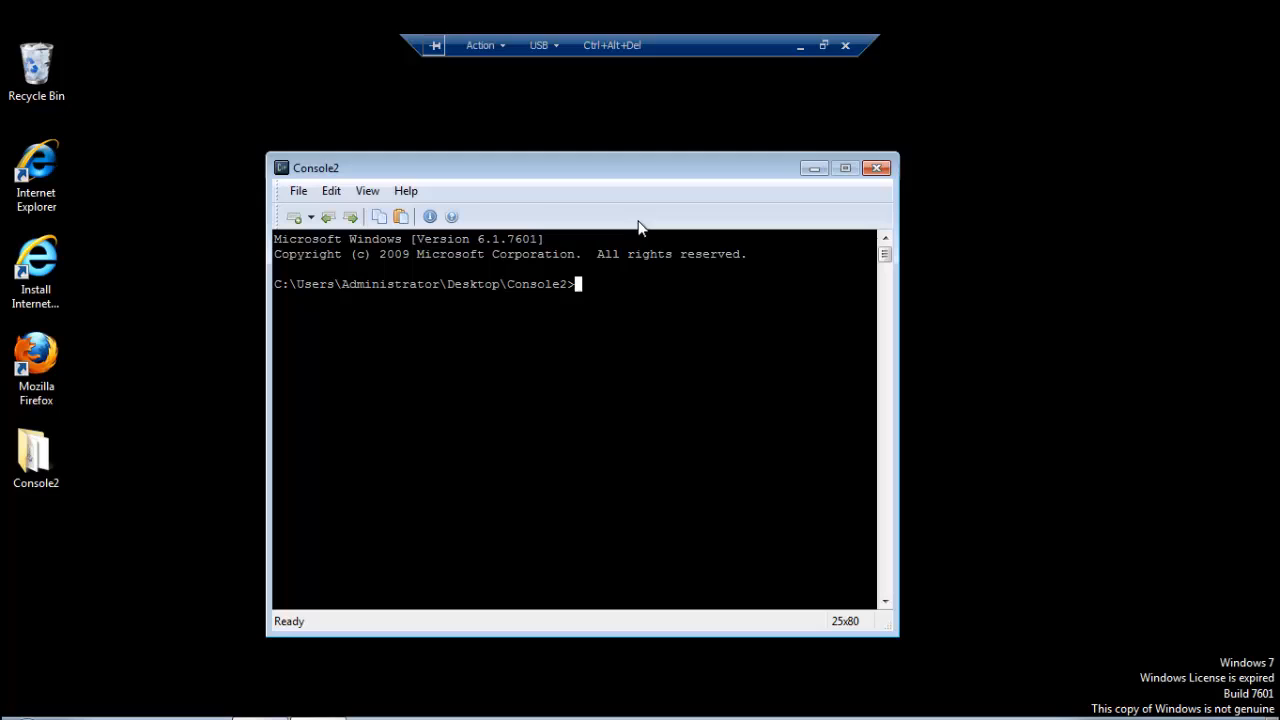